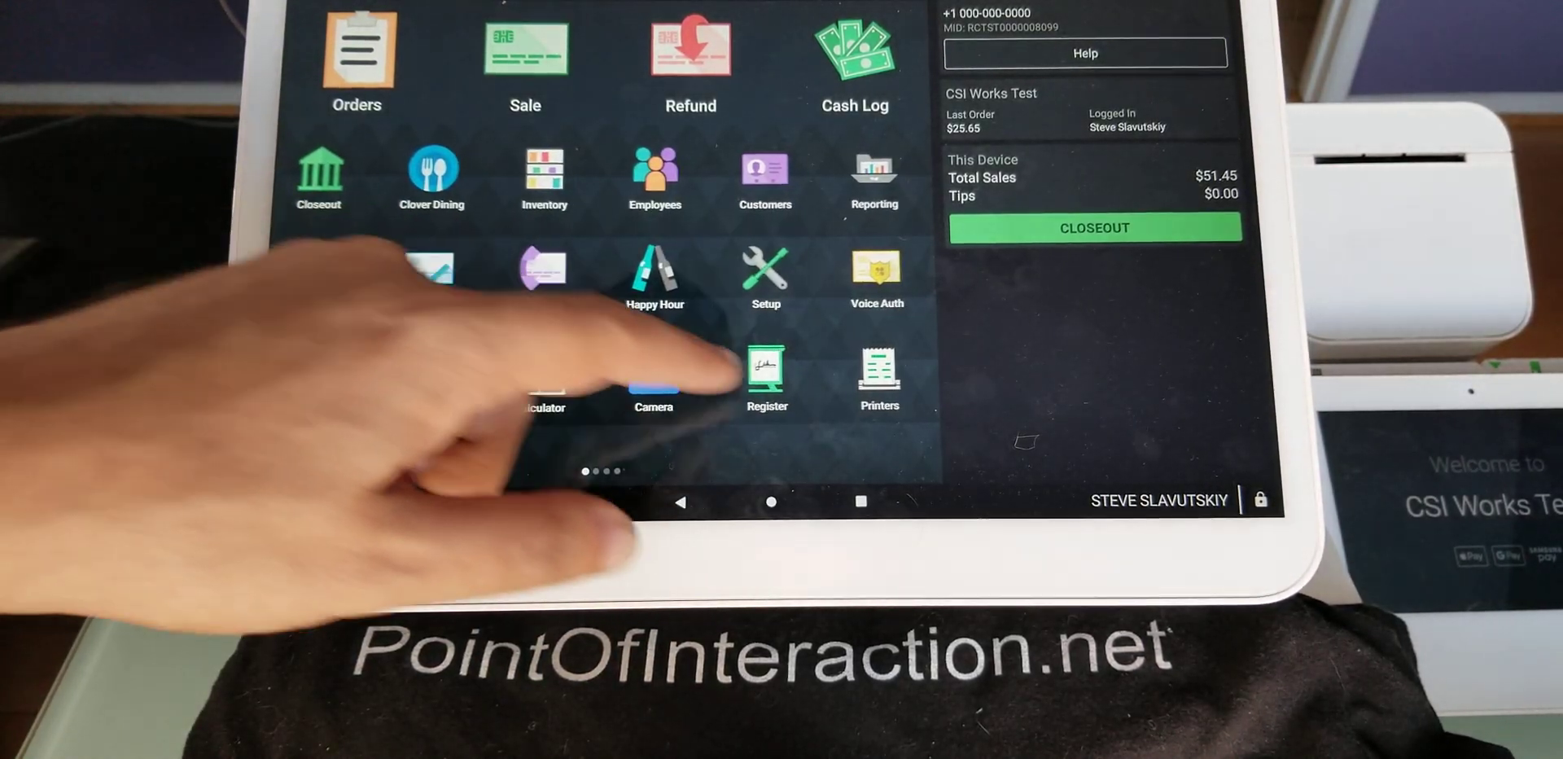
Start a new order in the Register app from the Clover home screen.
left_click(766, 375)
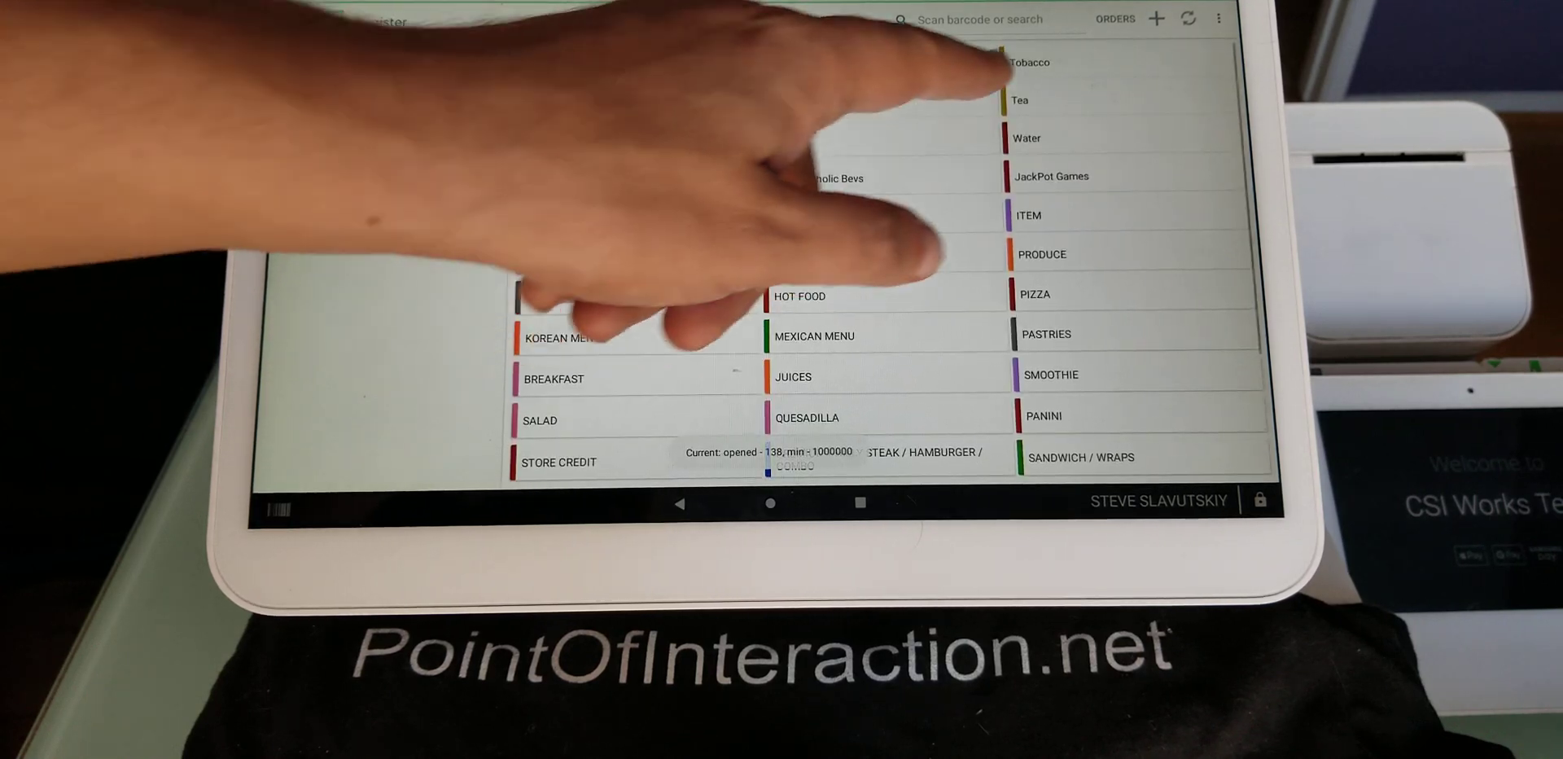
Ring up three Gatorades from the Tobacco category and reach the $6.72 payment screen.
left_click(1038, 62)
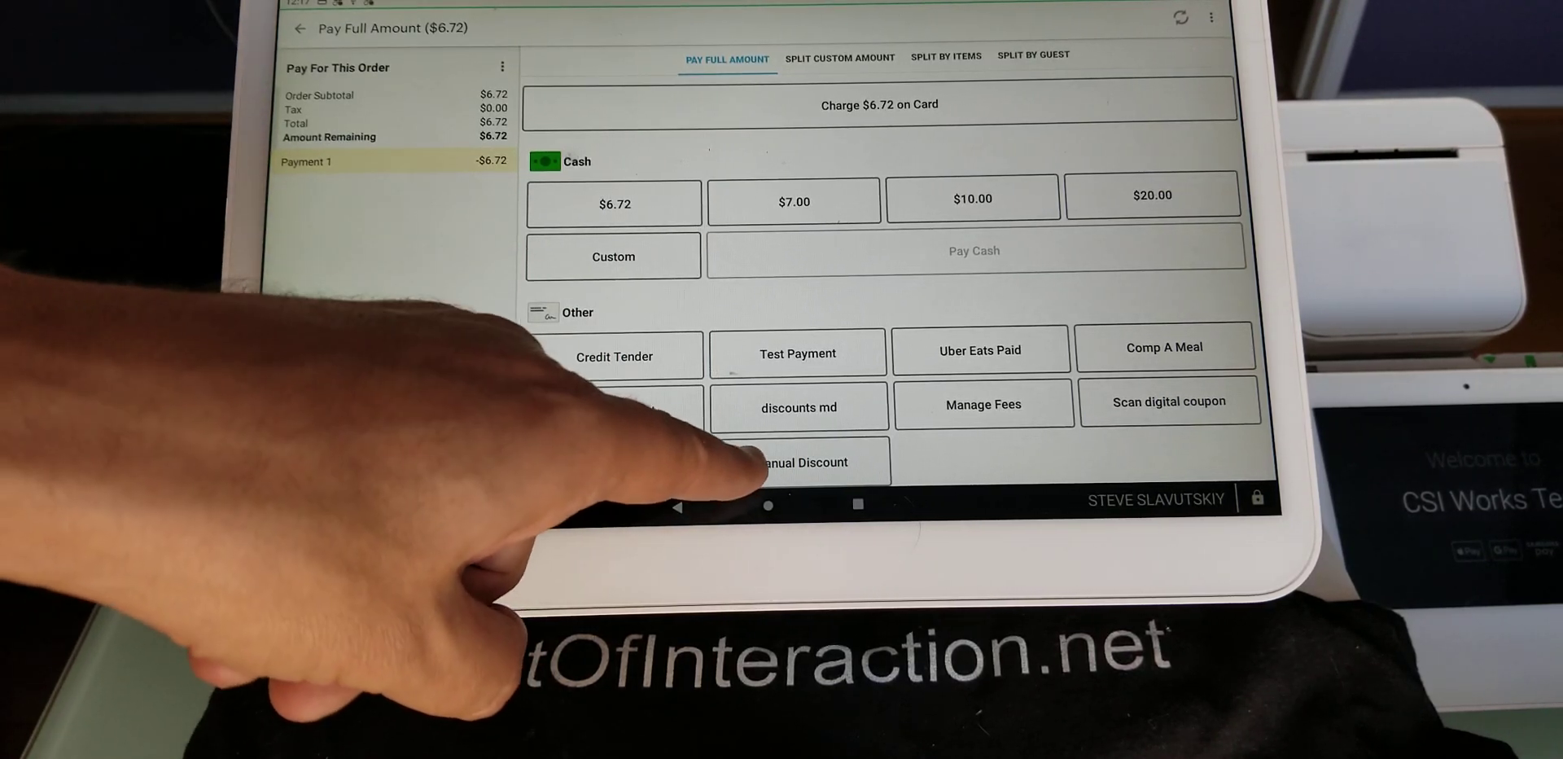
Choose Manual Discount under Other tenders for the three $3.36 Gatorades.
left_click(804, 462)
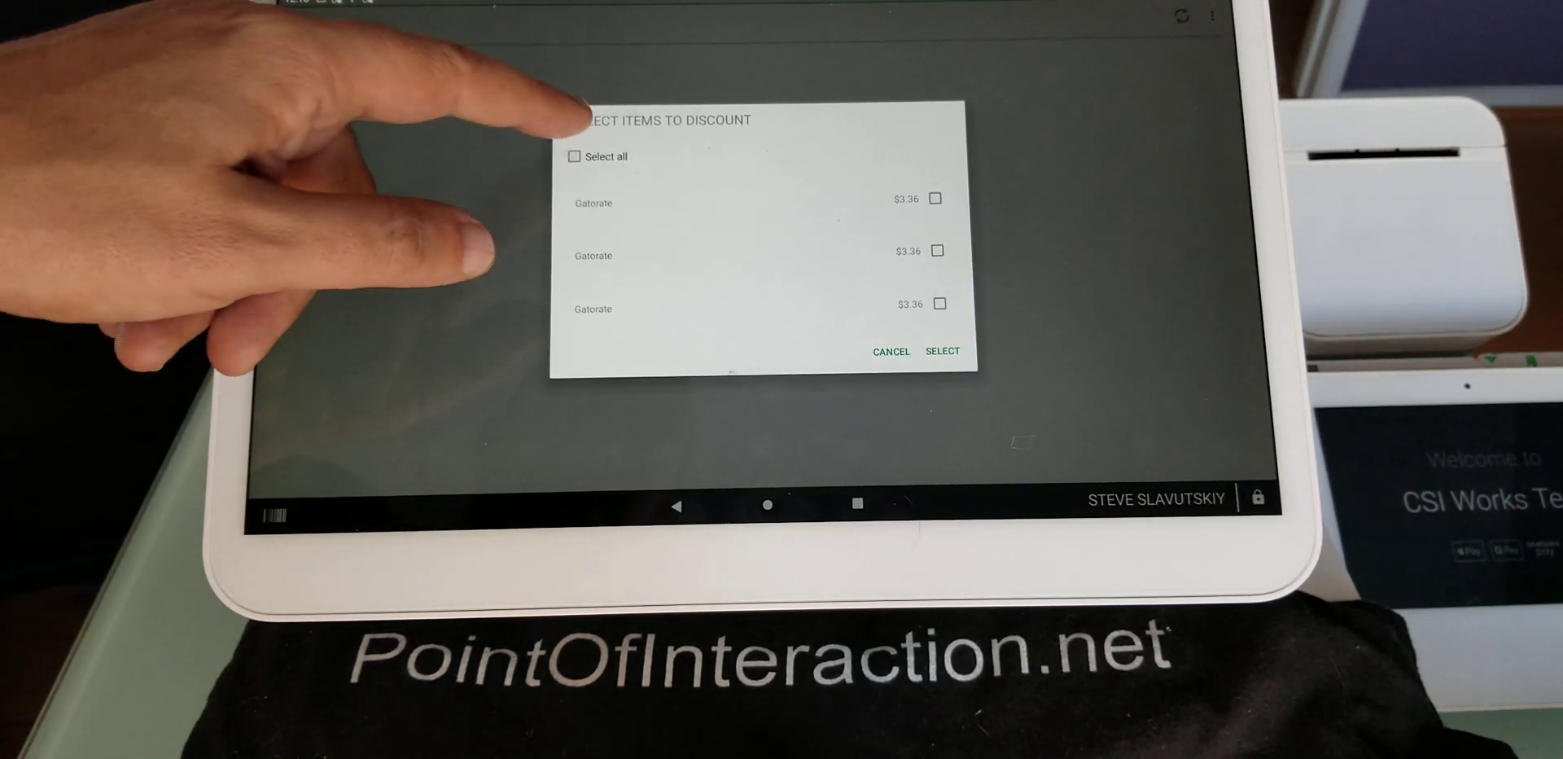
Apply the 'Good customers' $0.33 discount to all three Gatorades.
left_click(577, 157)
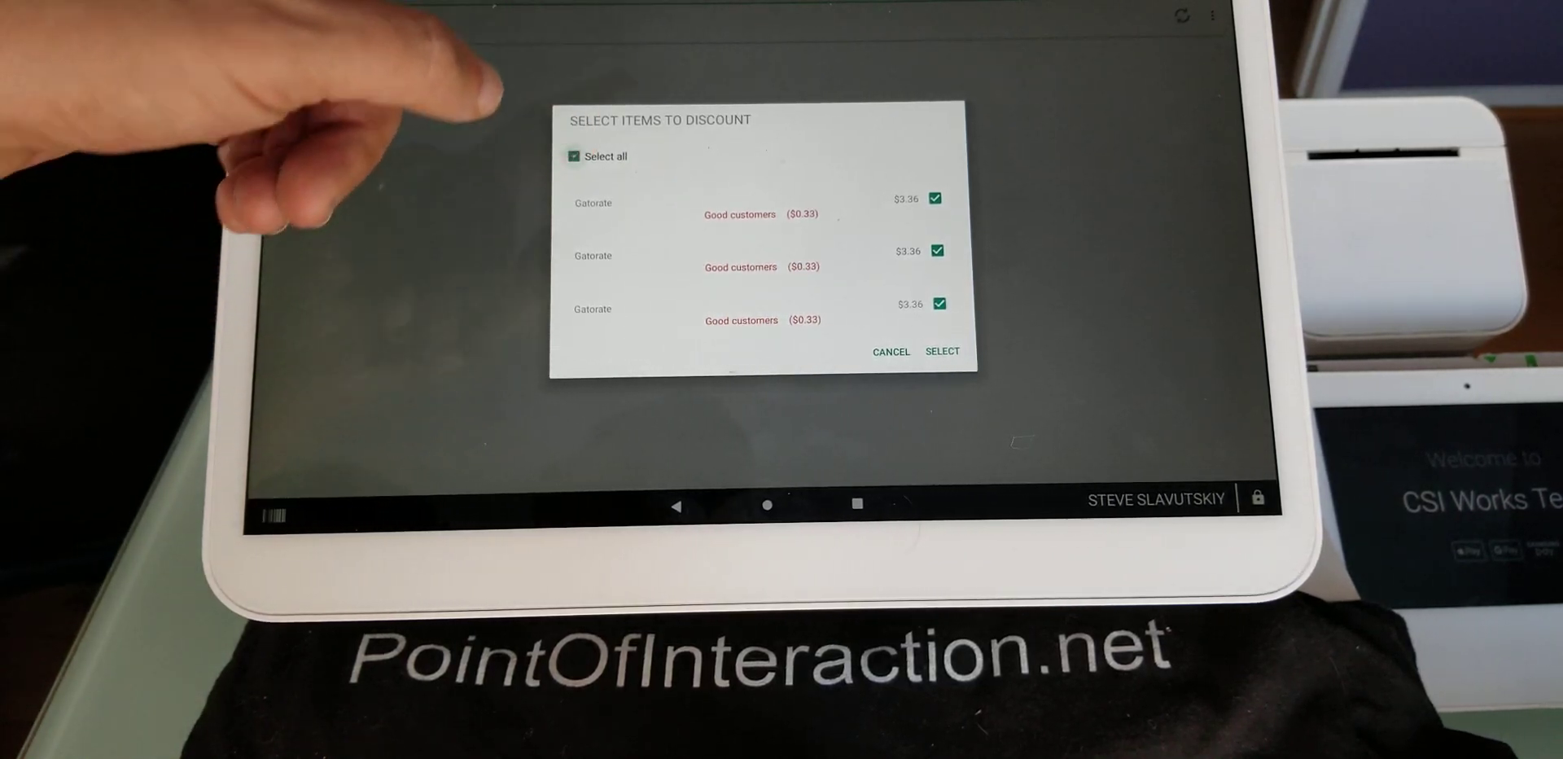
left_click(573, 156)
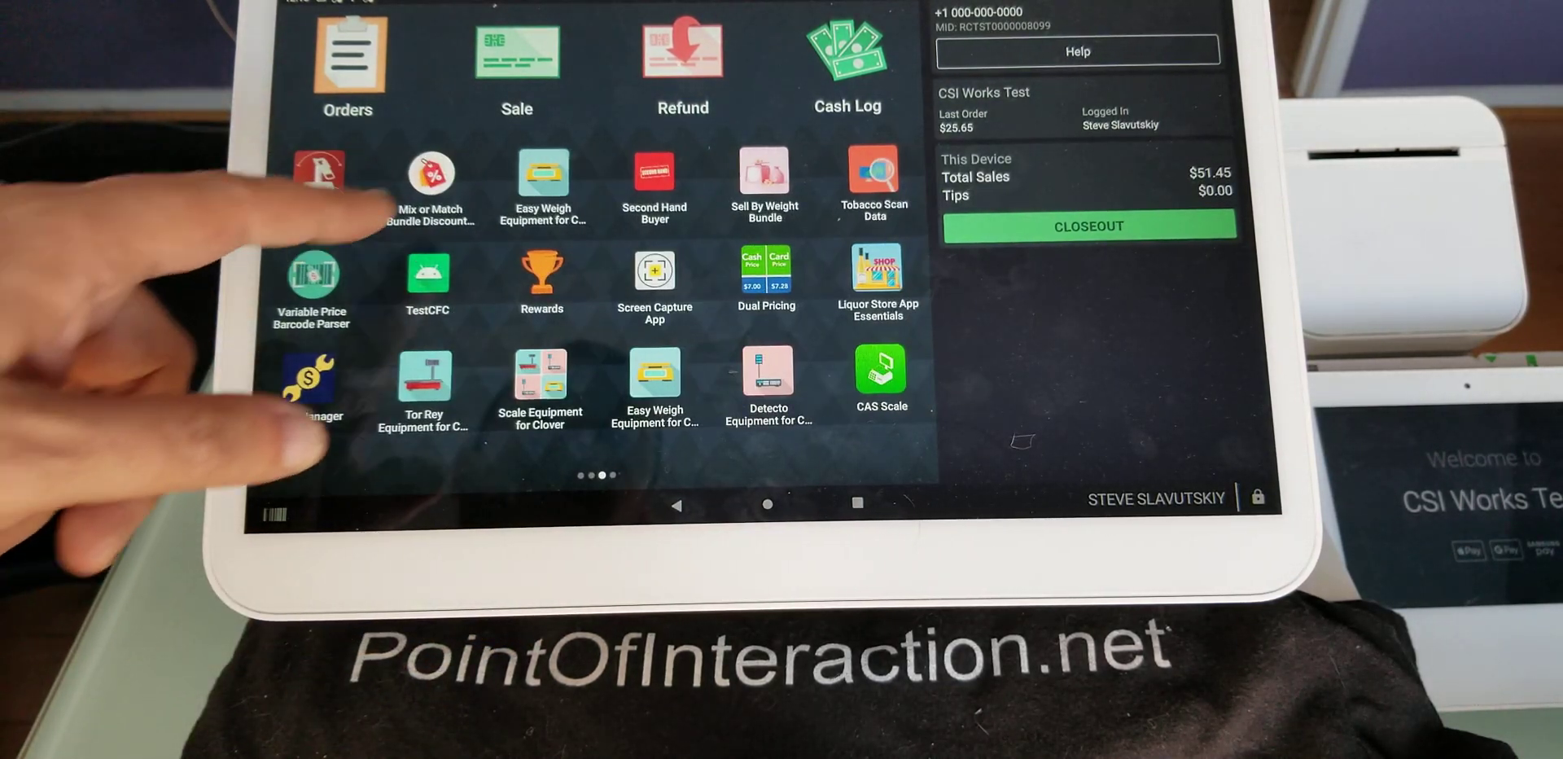
Reach the Manual Discount settings in Mix or Match Bundle Discount Builder.
left_click(428, 176)
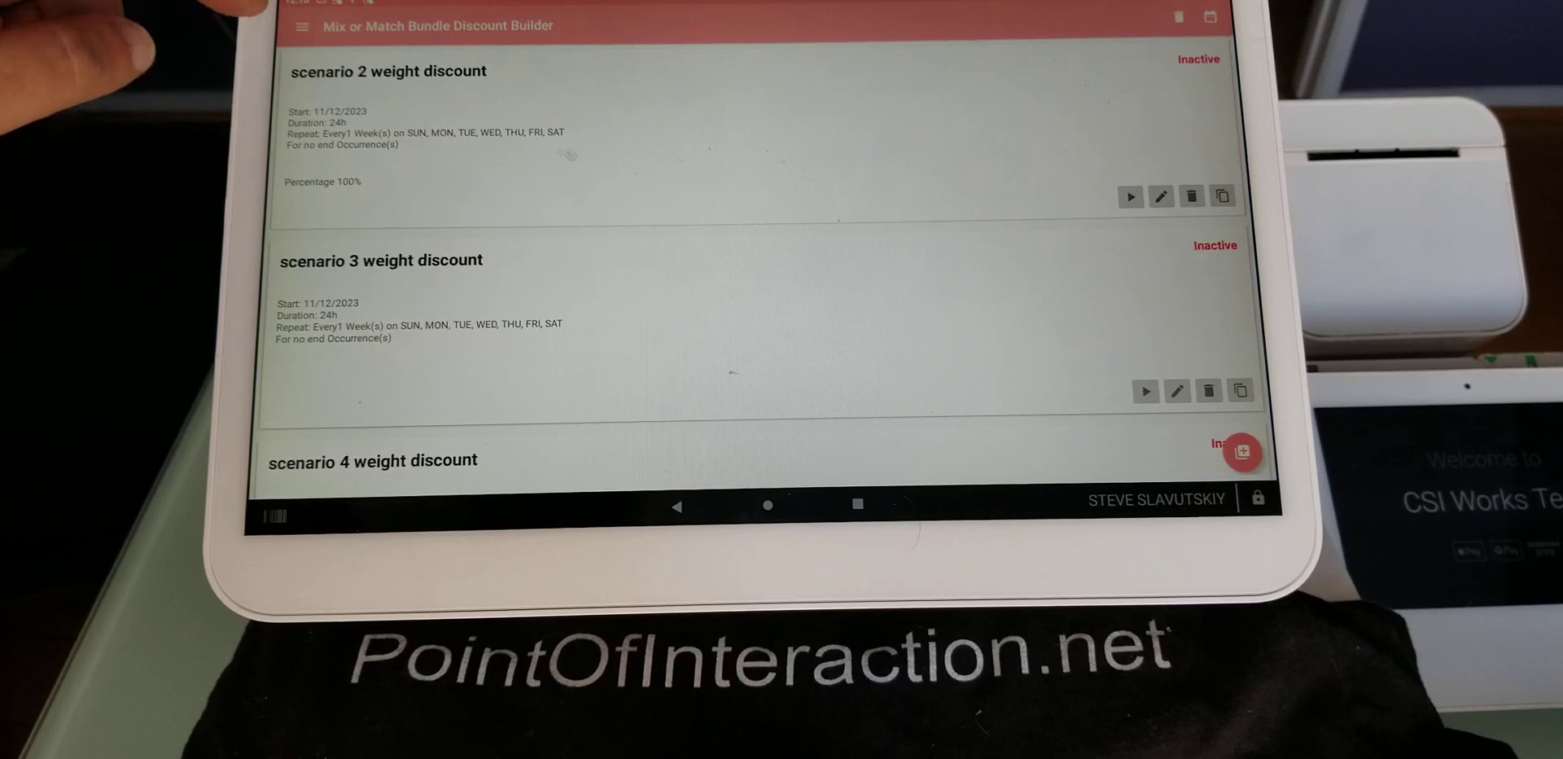
left_click(301, 28)
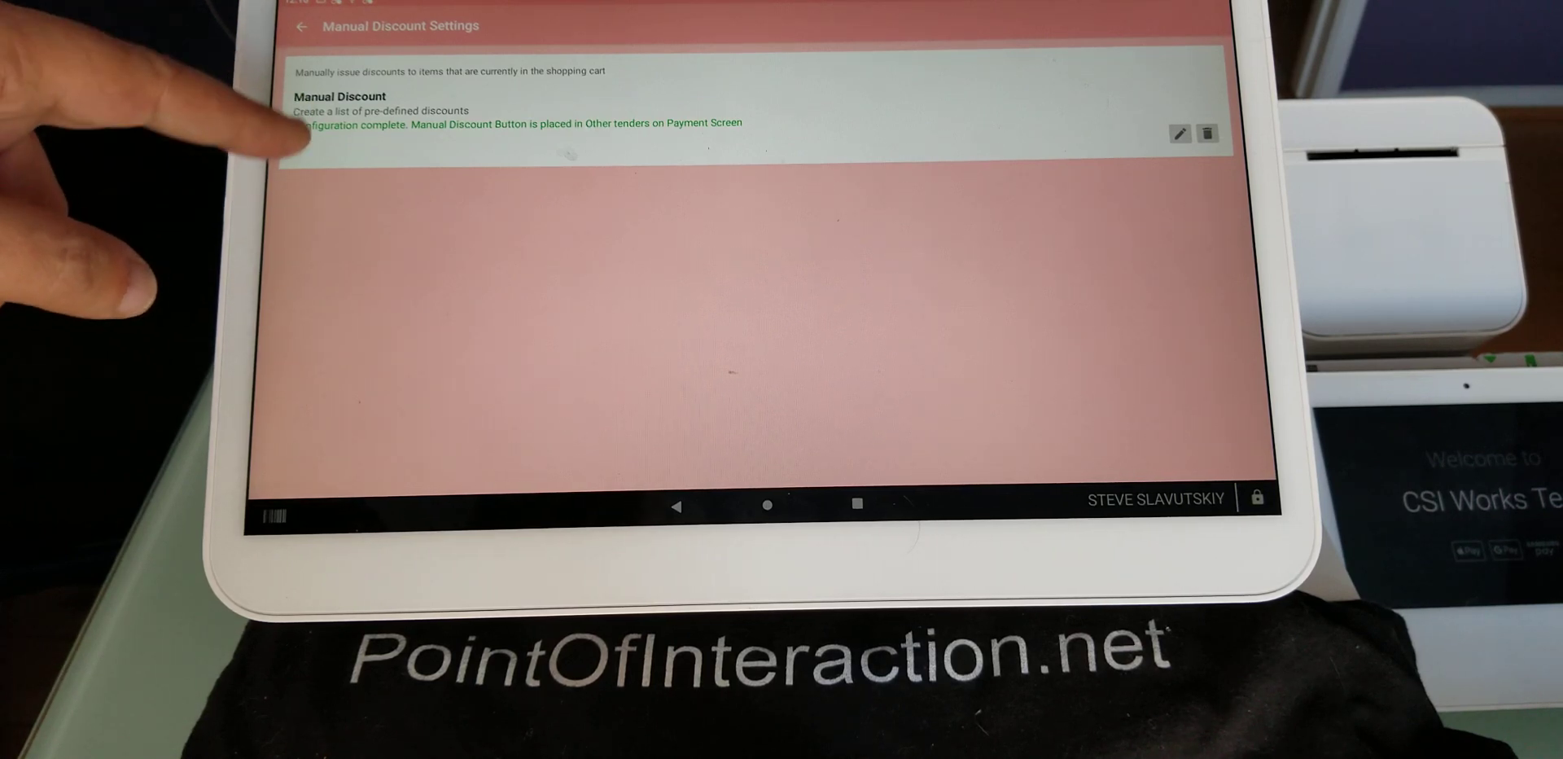
Review the predefined discounts ($10.00 off, 10% off, Overwrite to $5.00) and the Add option.
left_click(1182, 132)
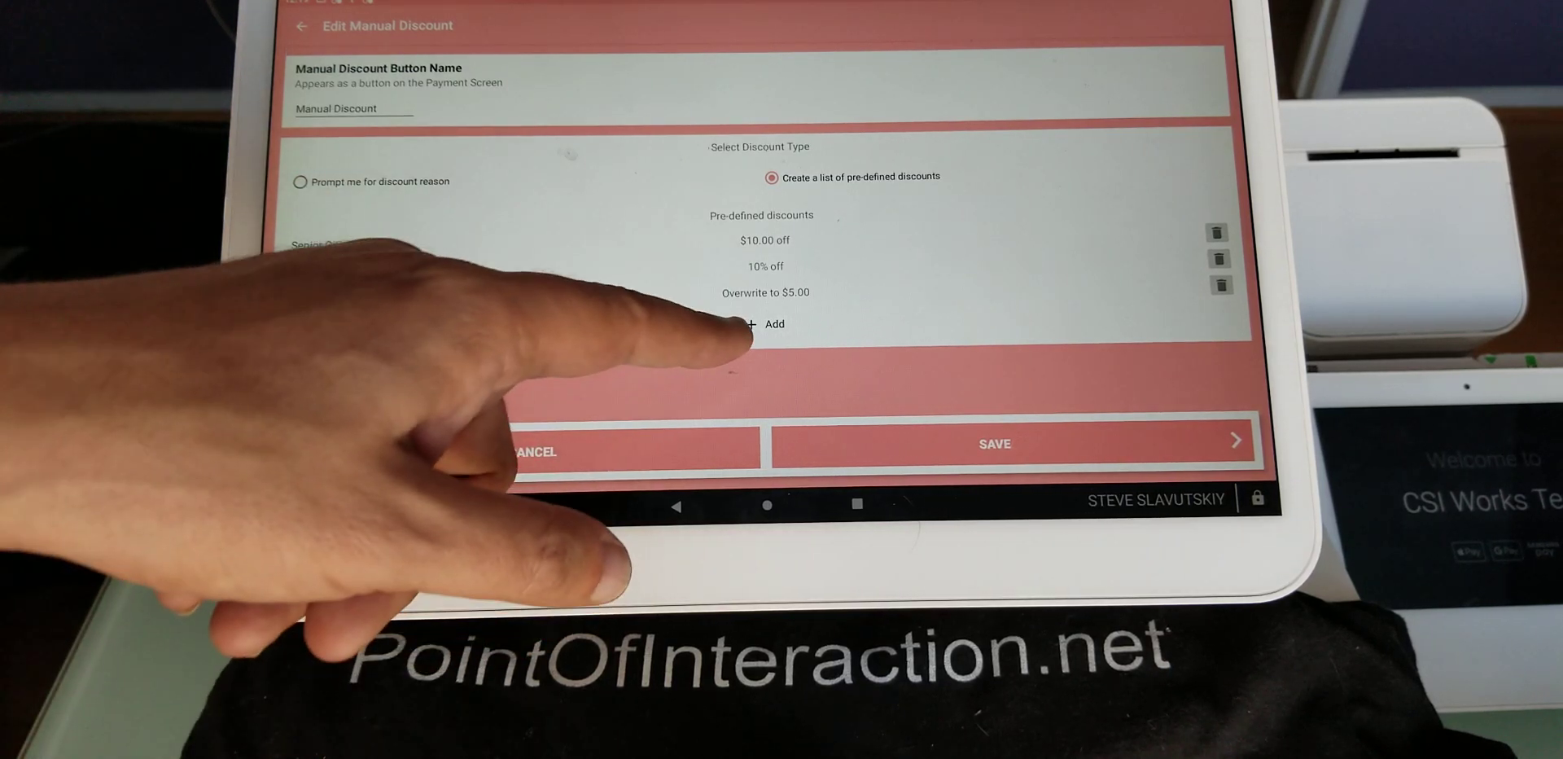
left_click(756, 323)
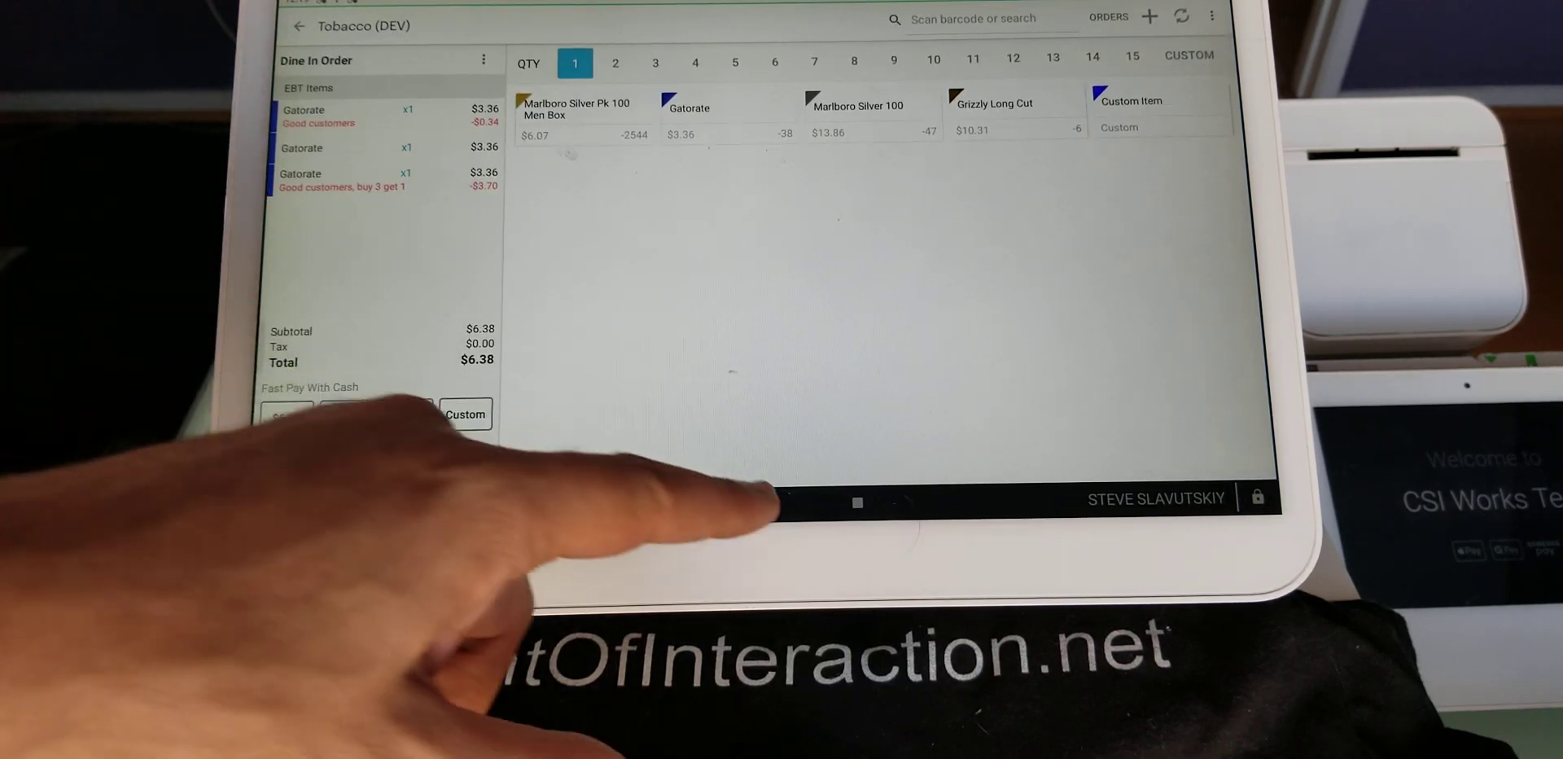
Show the stacking settings with Allow Discount Stacking and Always Apply All Triggered Discounts.
left_click(858, 505)
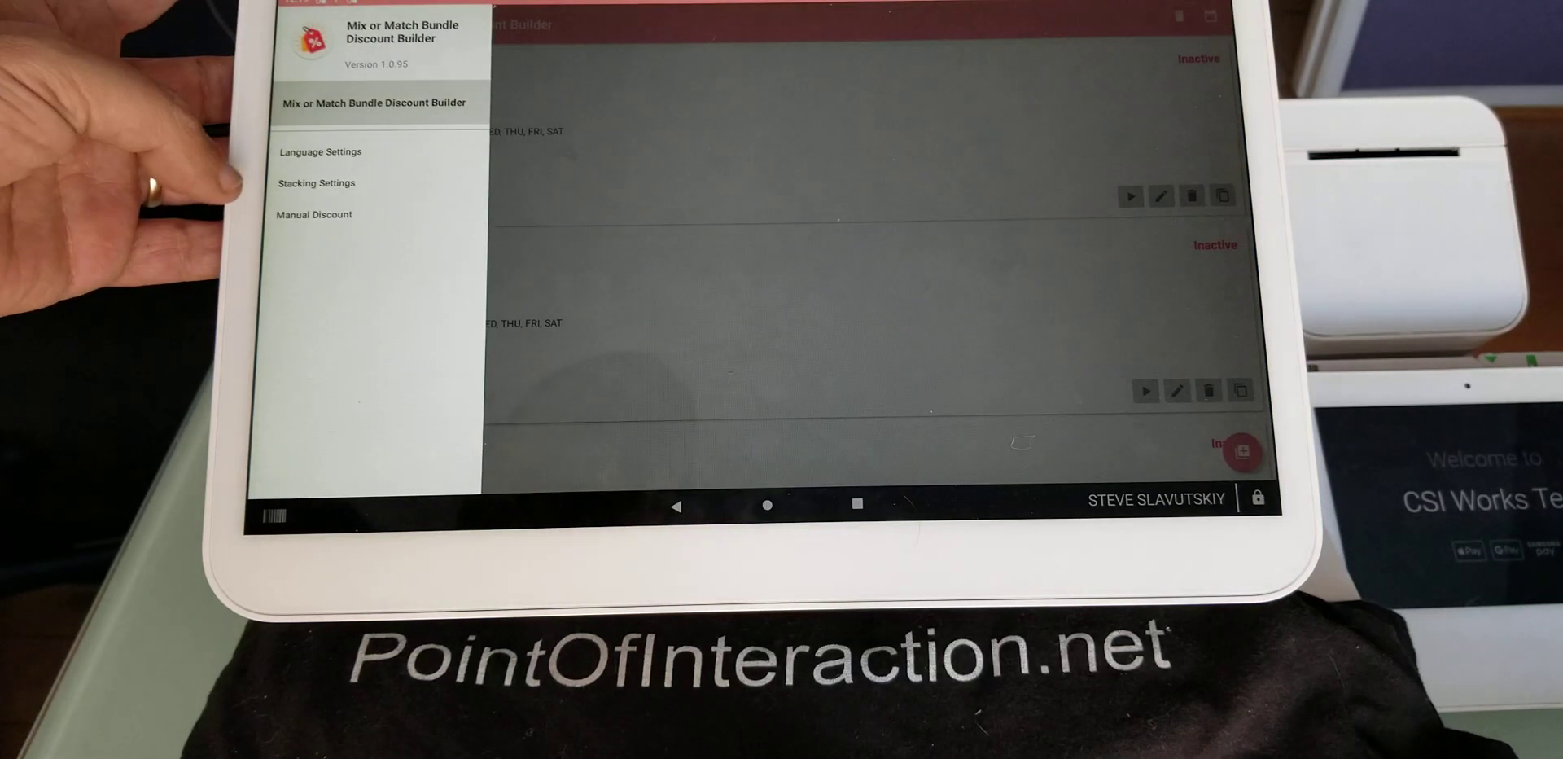
left_click(314, 184)
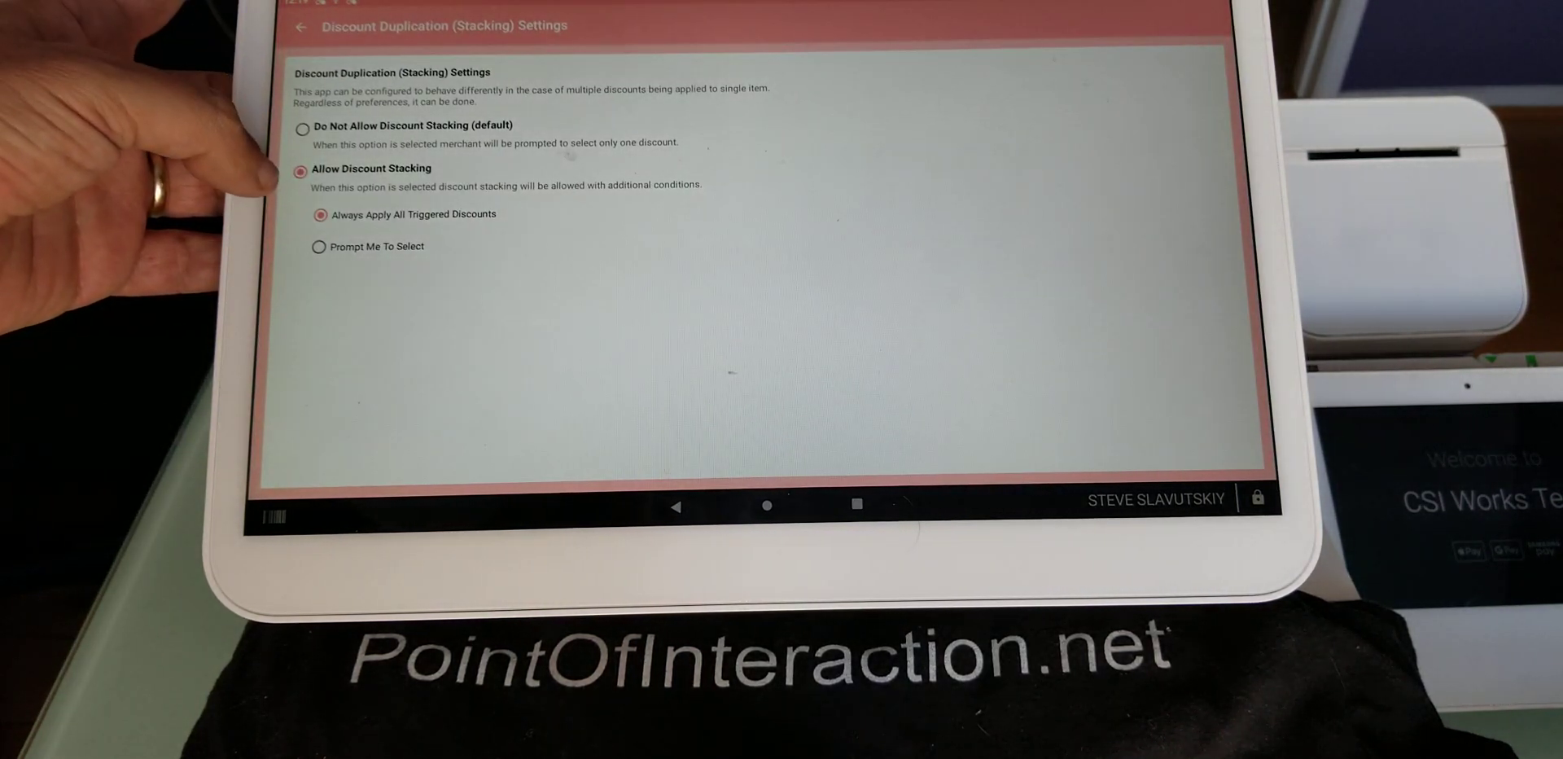